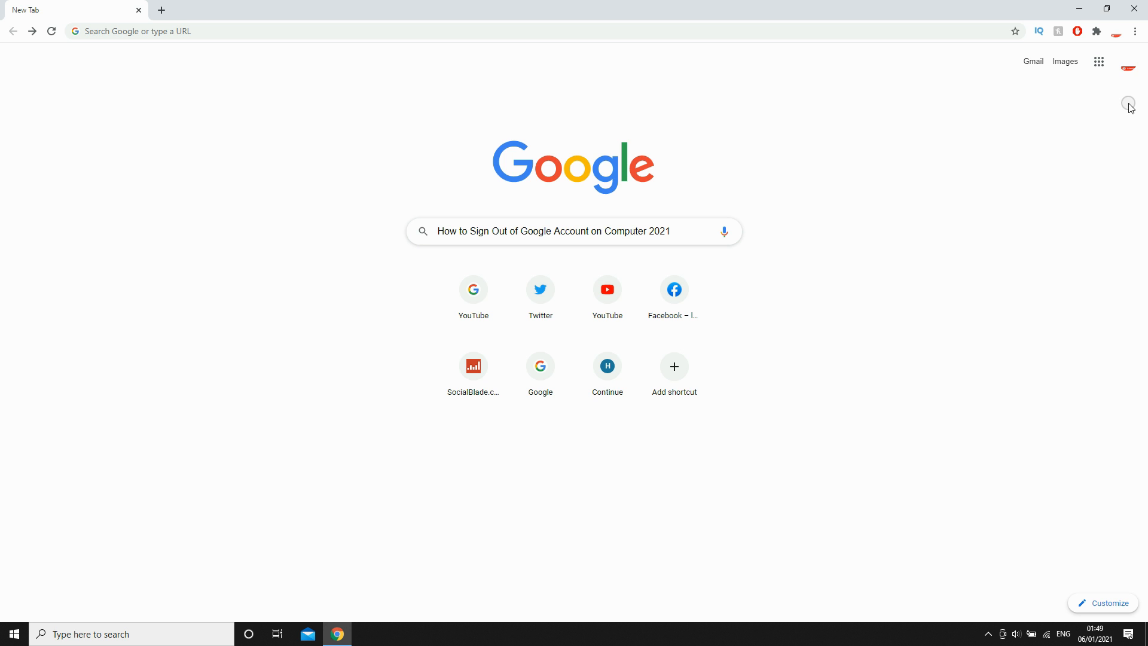
mouse_move(1134, 105)
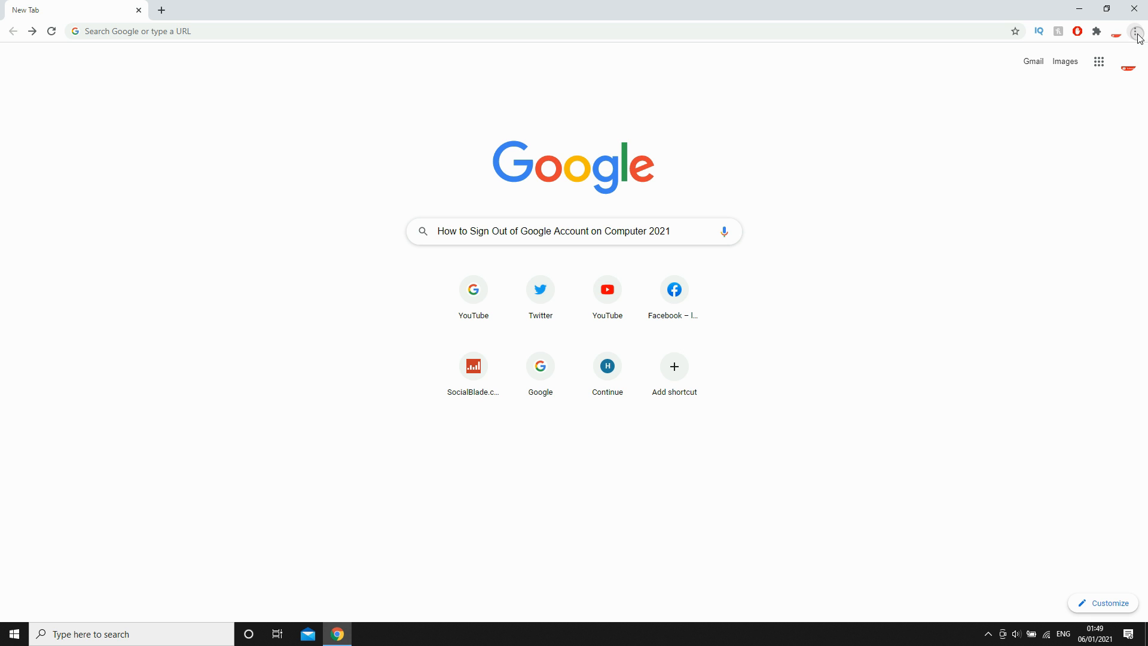
mouse_move(1139, 32)
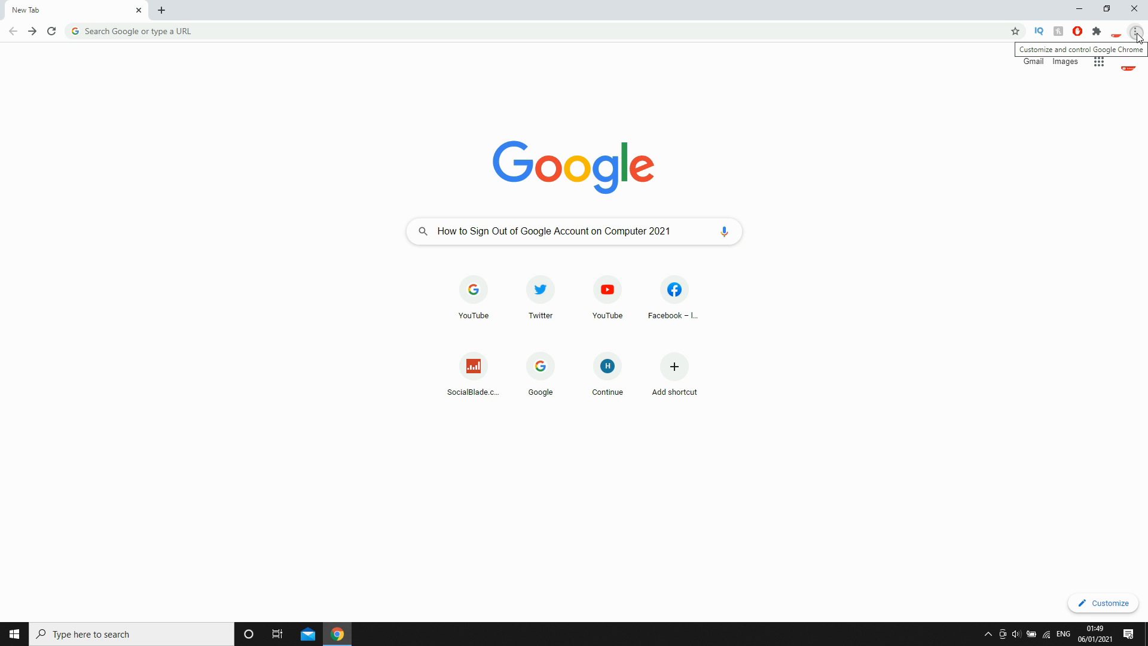
Open Chrome Settings from the three-dot menu.
click(1137, 30)
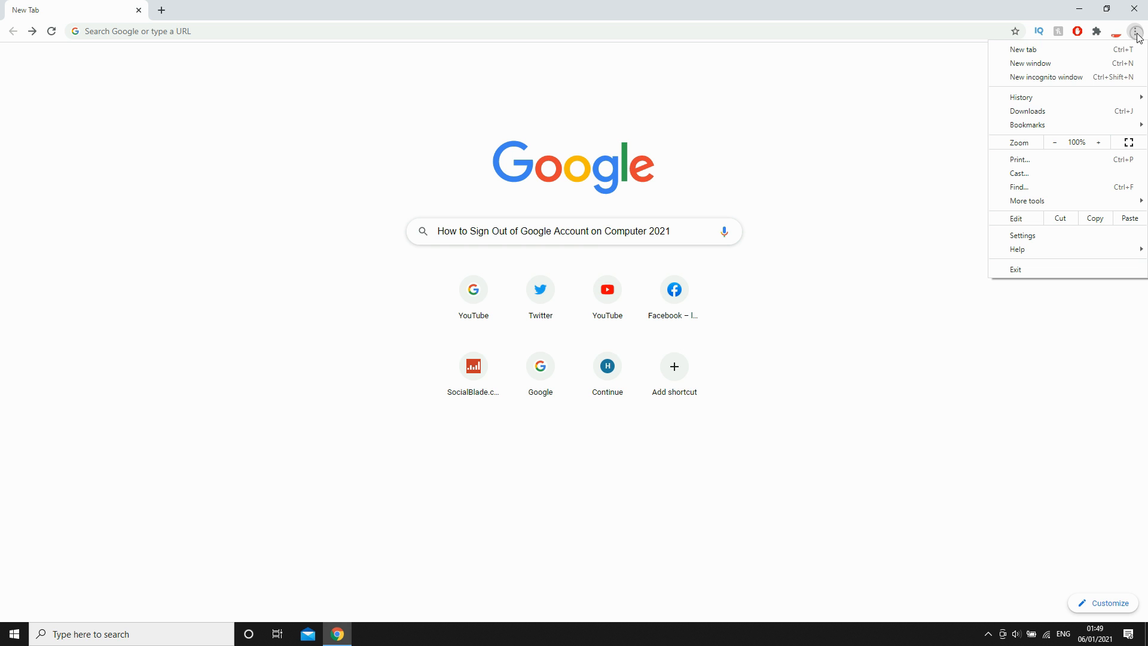
mouse_move(1128, 218)
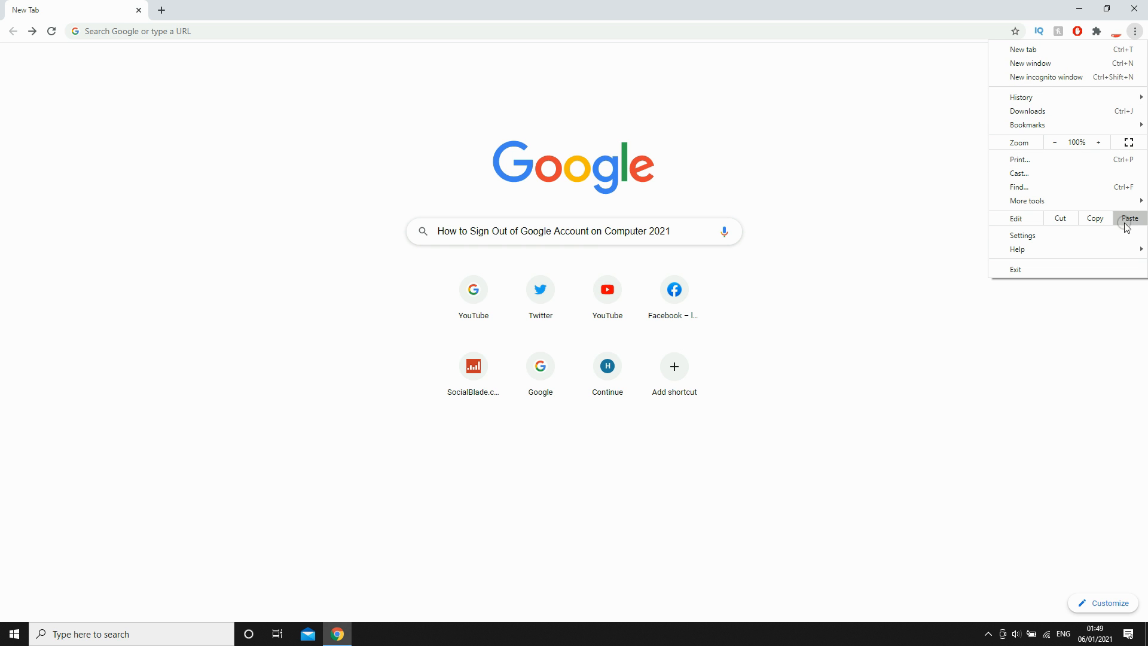
click(1021, 235)
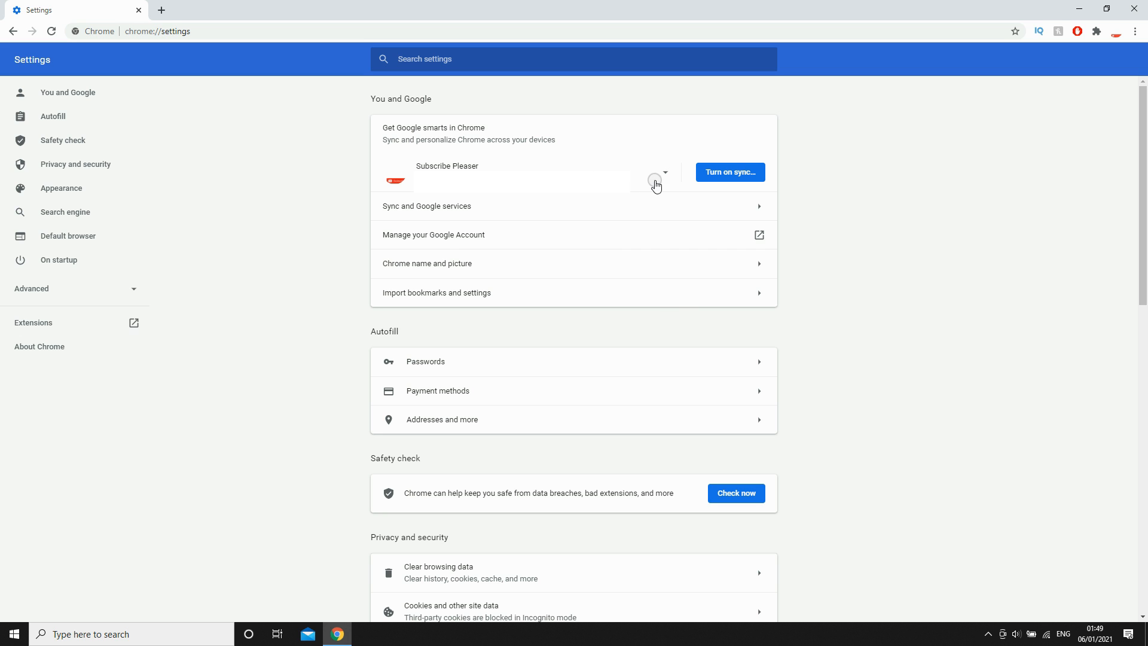
Sign out of the Google account from the You and Google account dropdown.
click(661, 173)
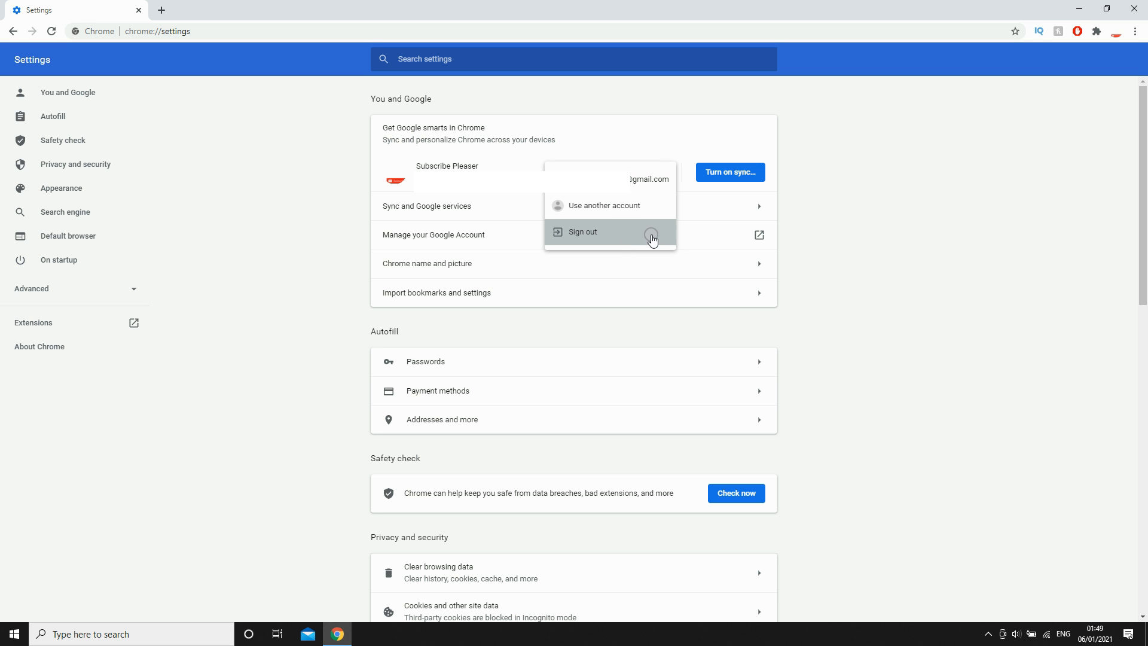
click(583, 231)
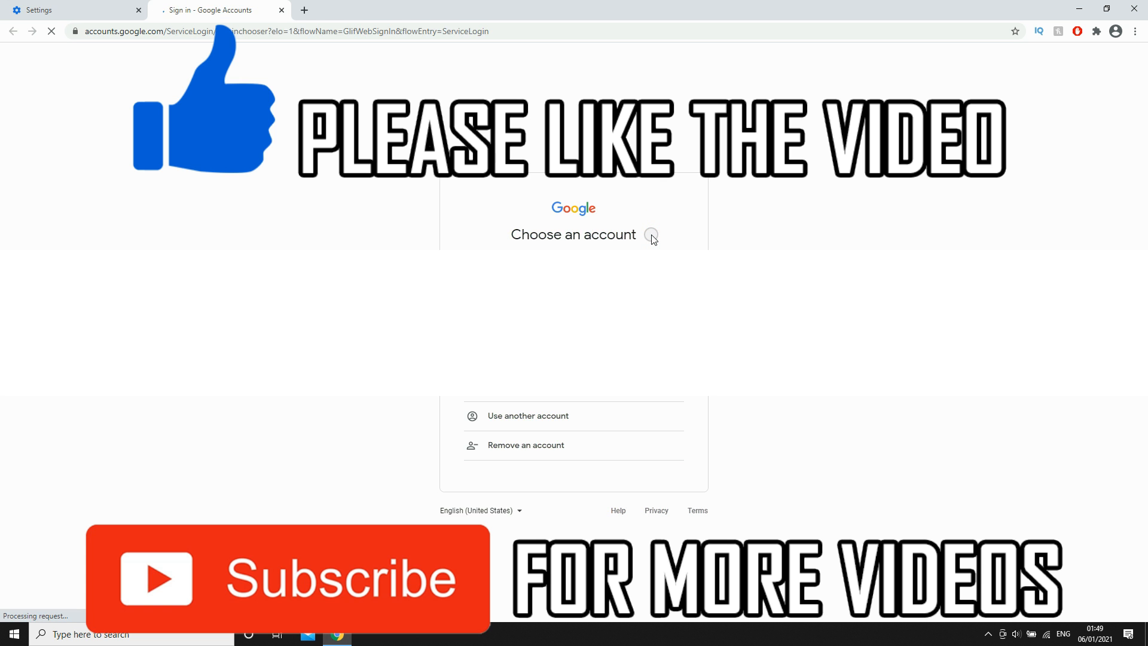